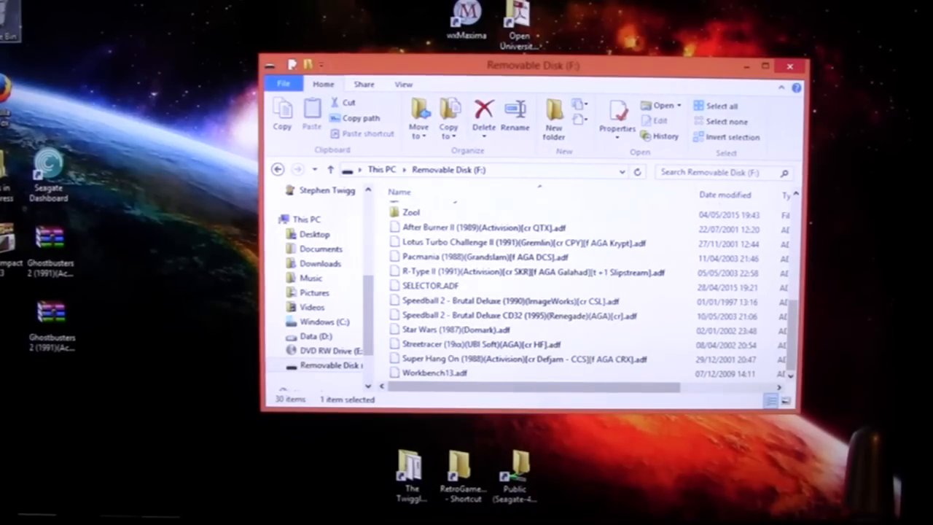
- Locate SELECTOR.ADF on the stick and scroll past the ADF files to empty space
click(431, 284)
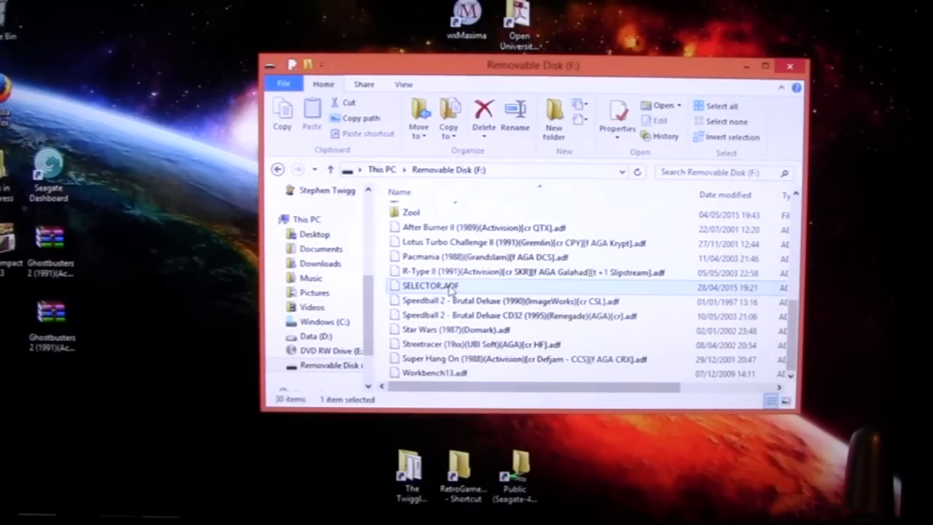
mouse_move(437, 285)
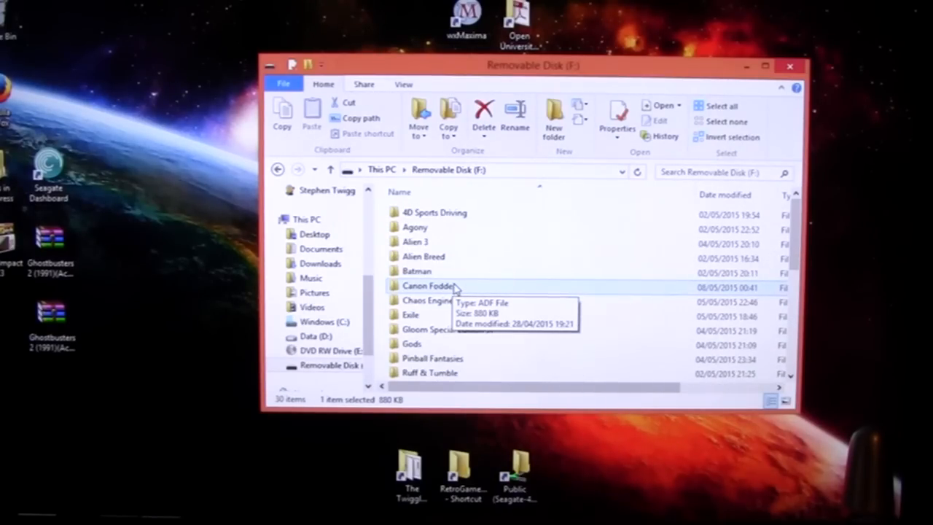
scroll(down, 3)
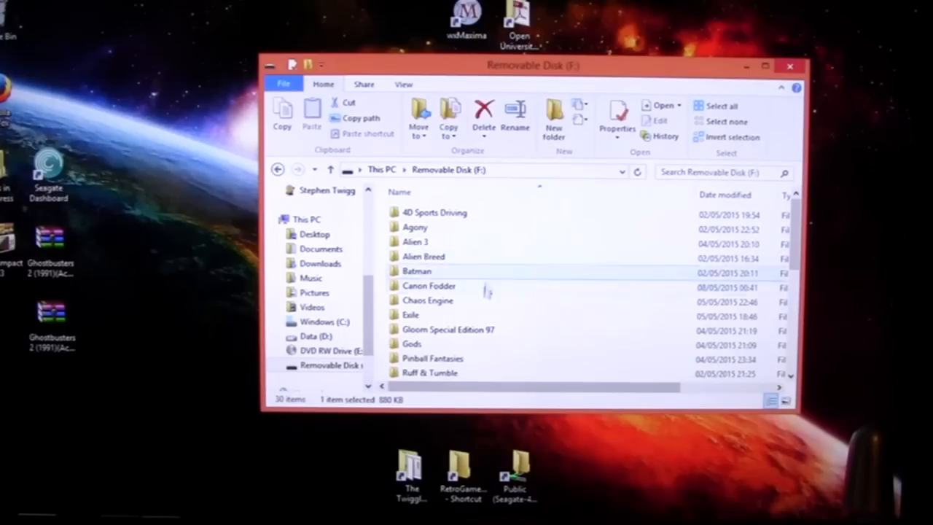
scroll(down, 3)
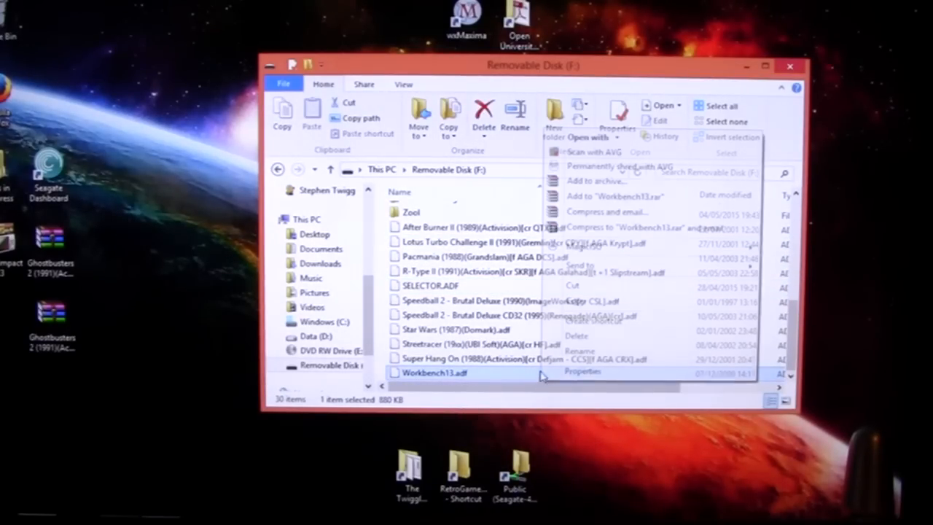
click(510, 358)
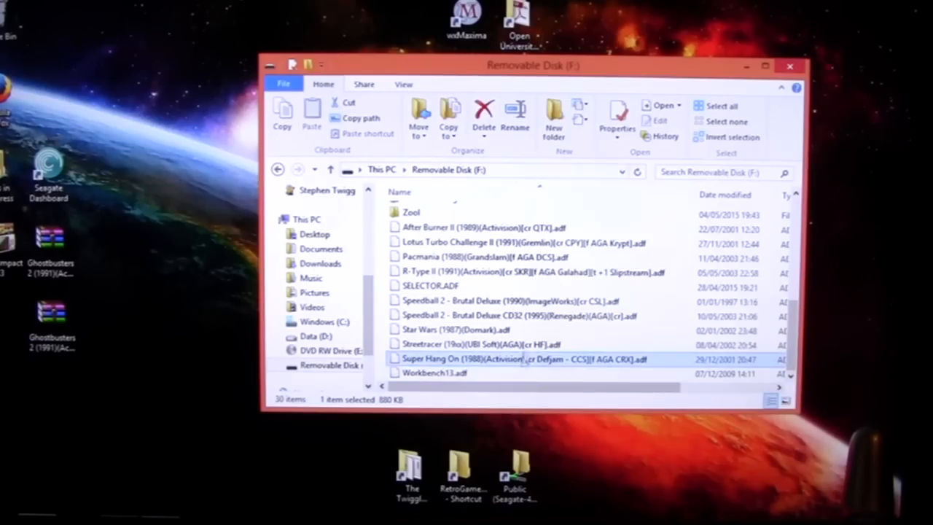
mouse_move(525, 361)
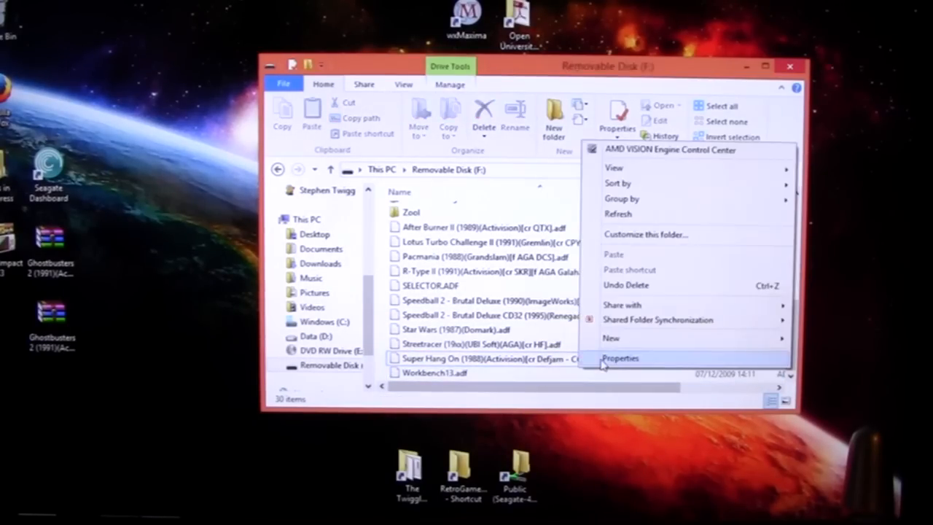
- Create a new folder on drive F: and start naming it Ghostbusters 2
click(612, 339)
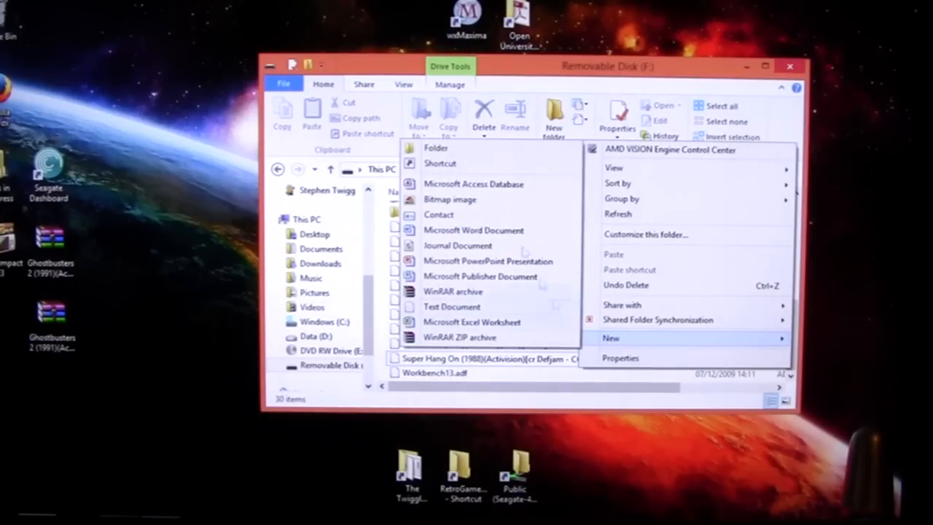
click(434, 147)
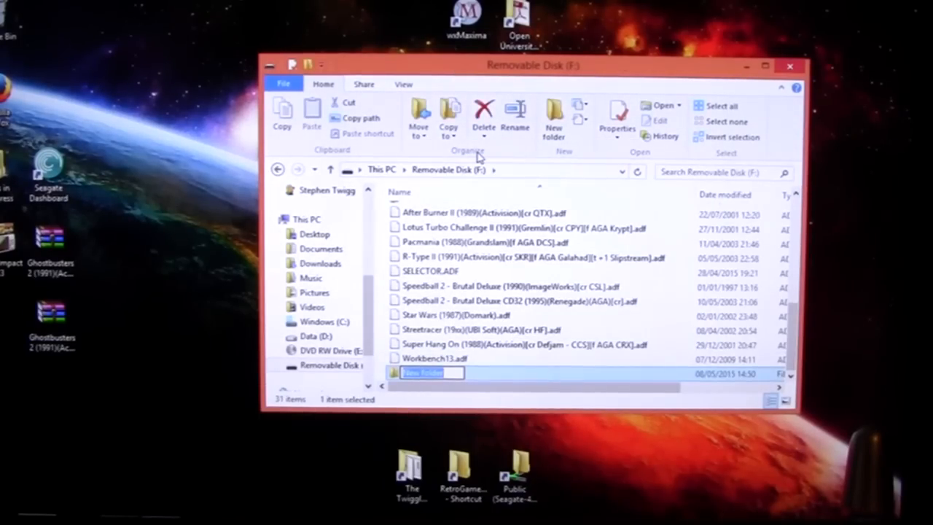
text(Ghostbusters 2)
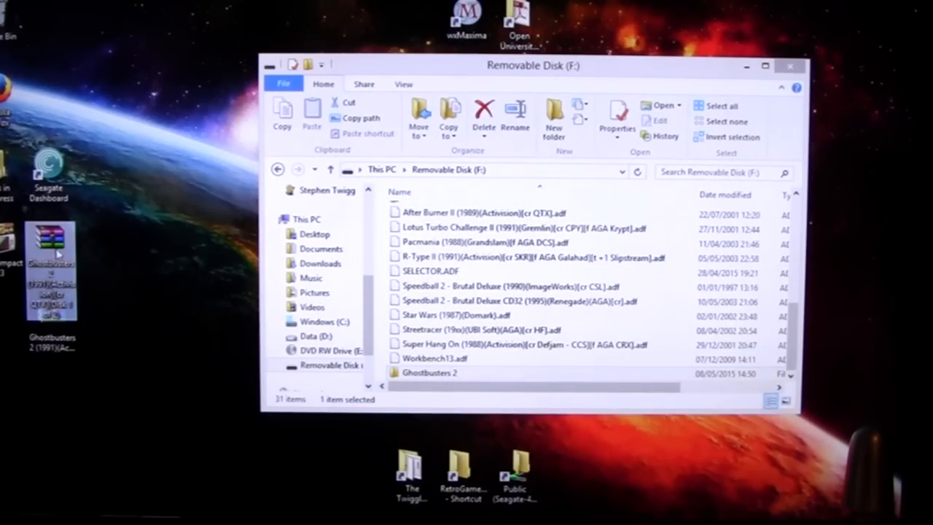
mouse_move(51, 241)
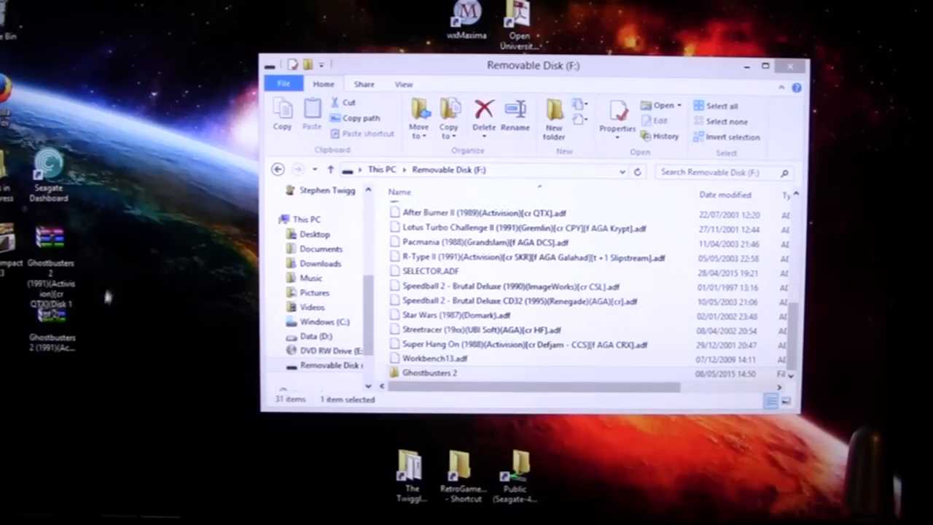
mouse_move(51, 240)
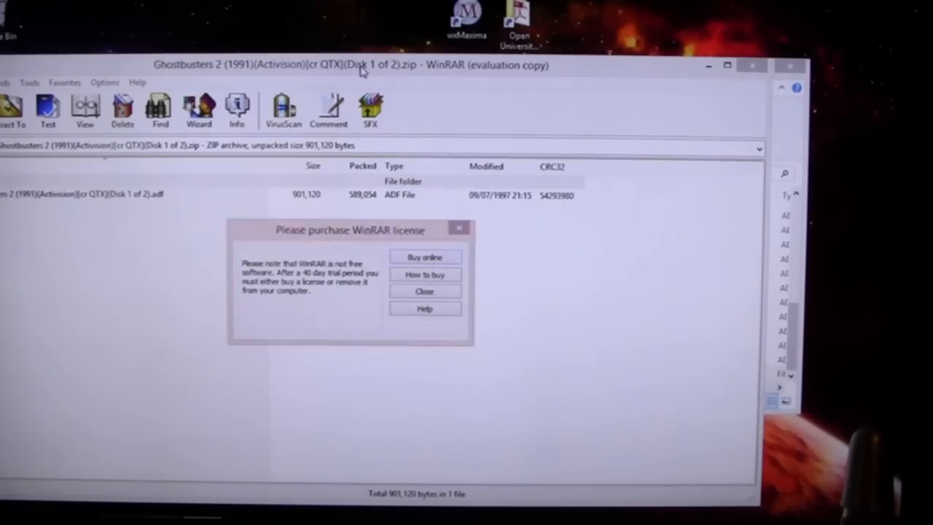
- Handle both Ghostbusters 2 zip archives in WinRAR, dismissing the licence reminder and closing each
click(424, 292)
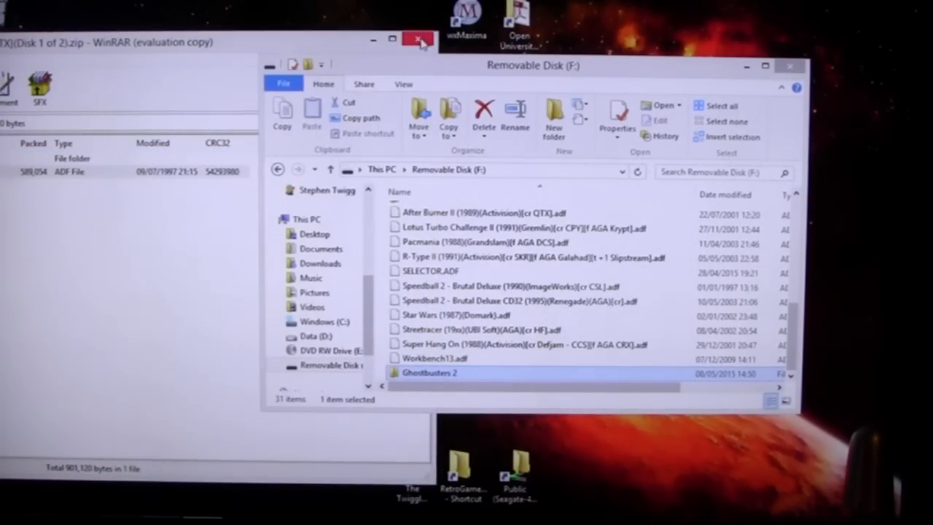
click(418, 40)
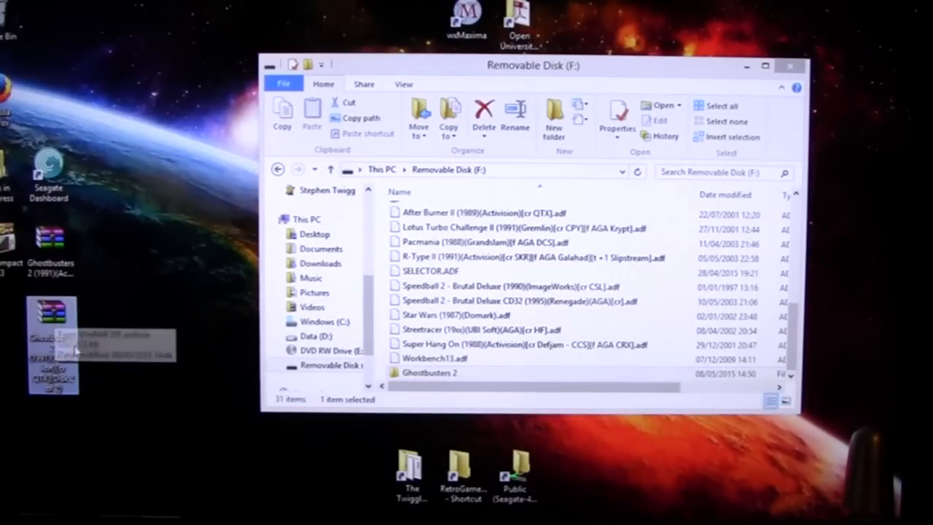
mouse_move(114, 323)
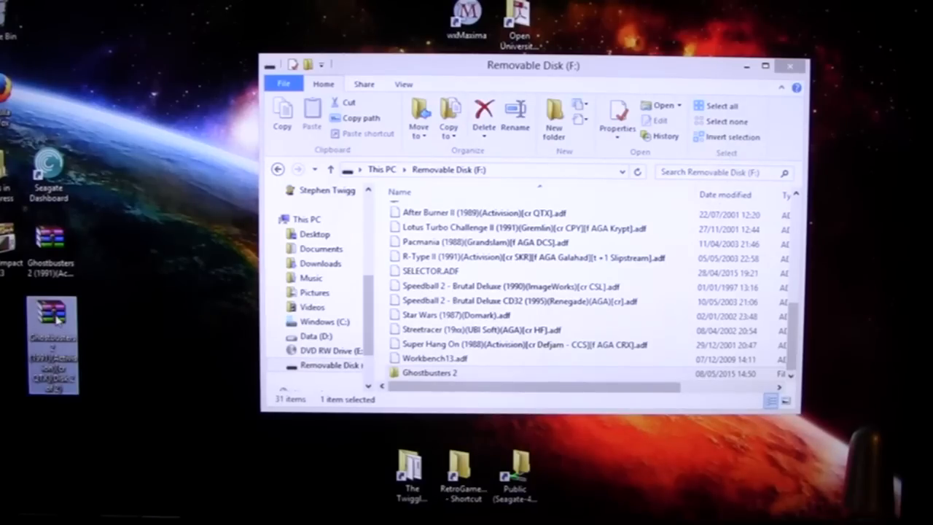
double_click(53, 314)
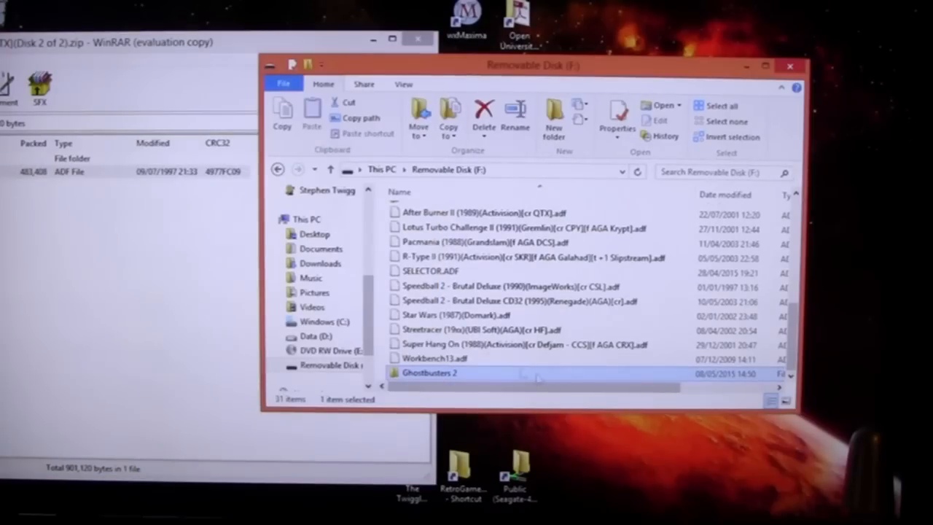
click(417, 38)
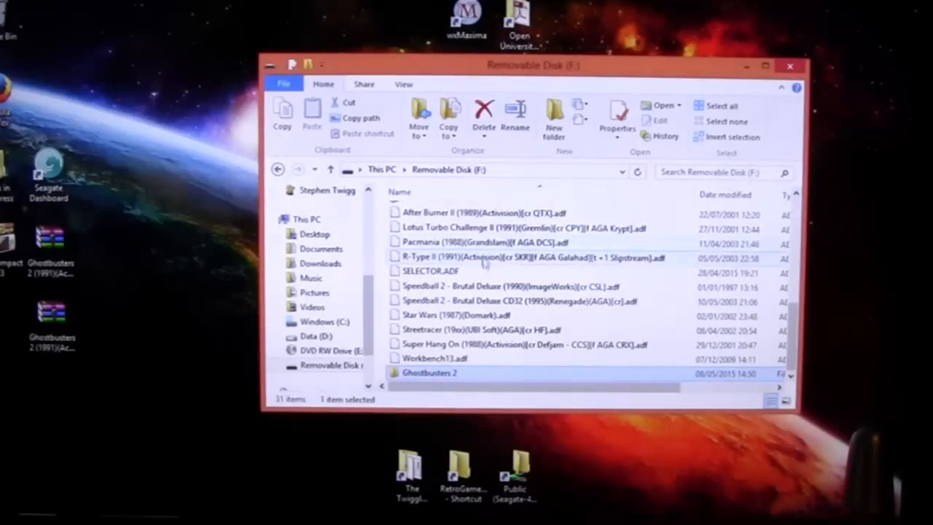
click(430, 269)
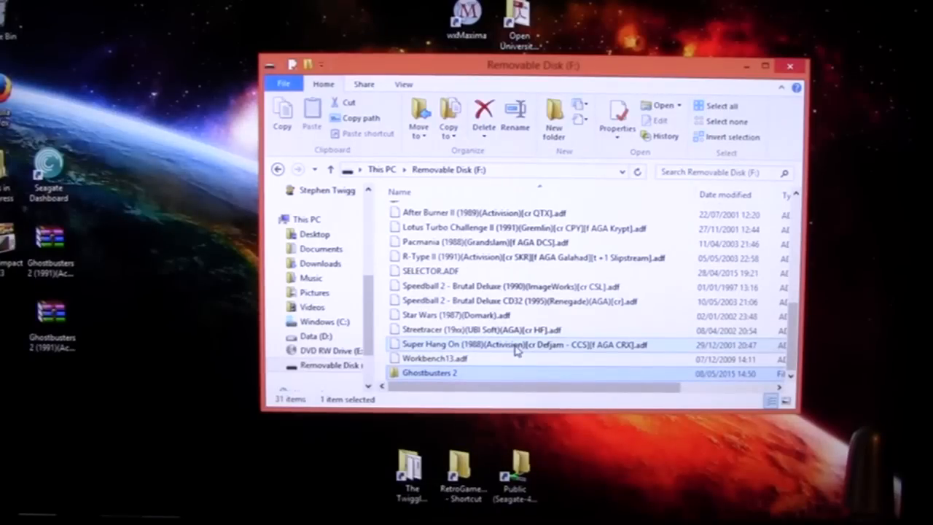
mouse_move(518, 344)
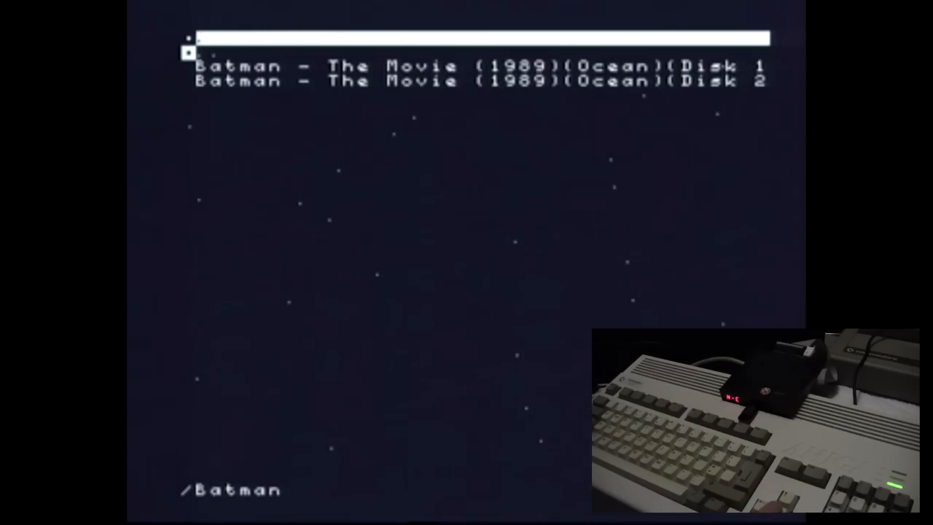
- Assign Batman – The Movie Disk 1 to slot 001
key(Down)
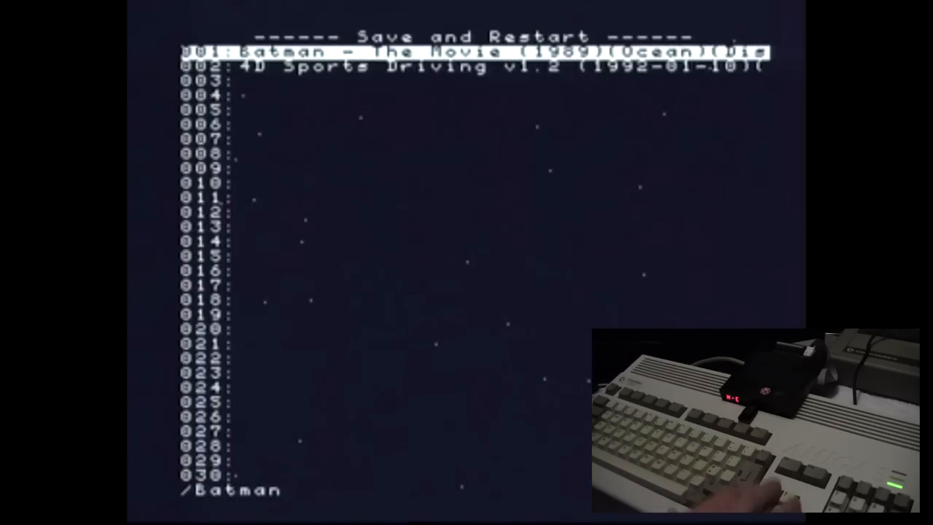
- Put Batman Disk 2 into slot 002 in place of 4D Sports Driving, then return toward Save and Restart
key(down)
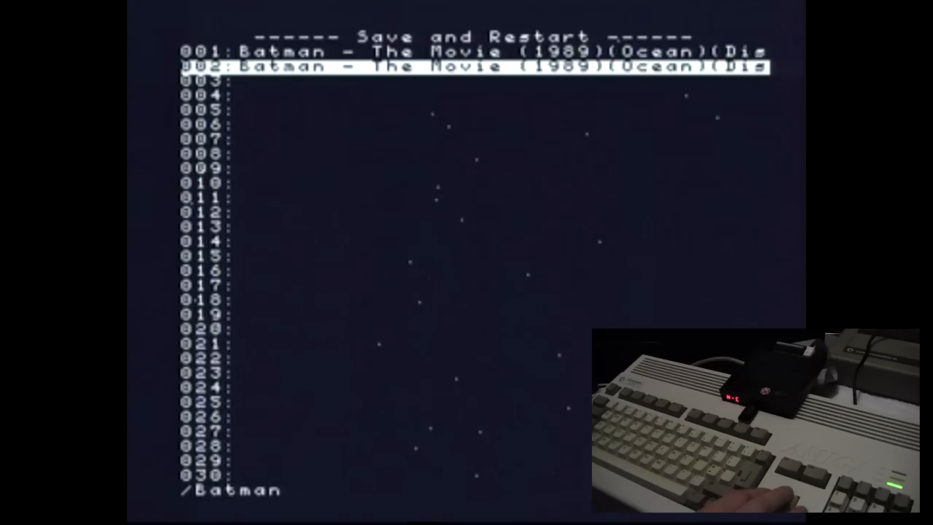
key(up)
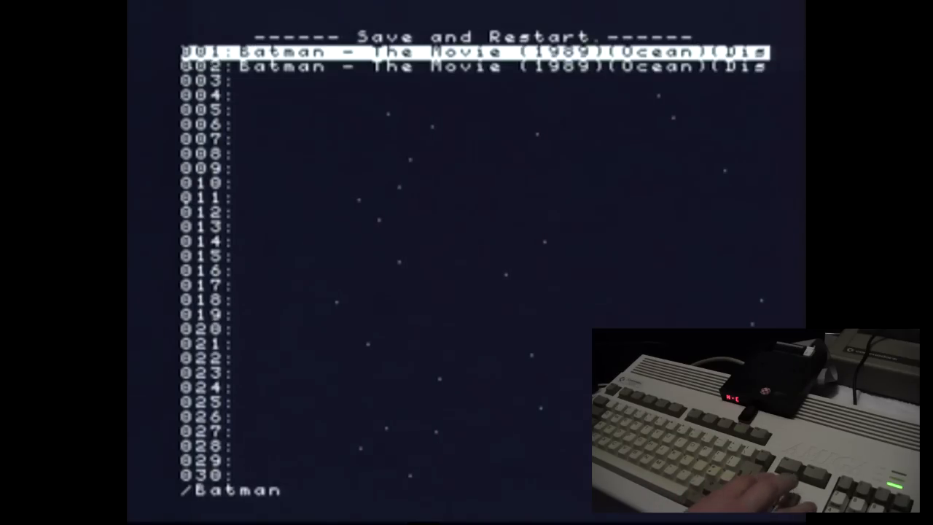